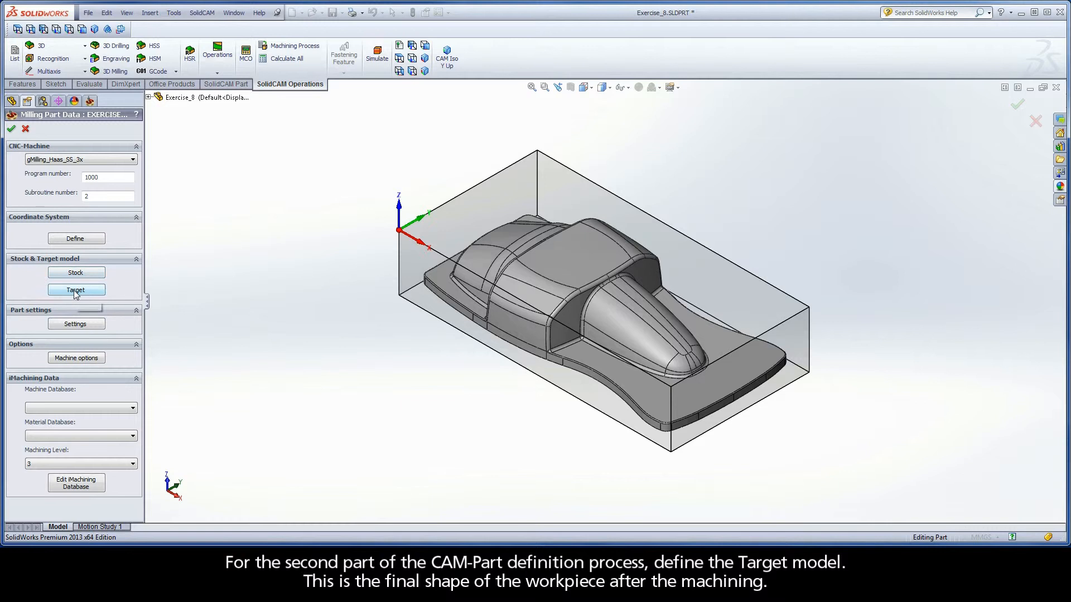
mouse_move(76, 290)
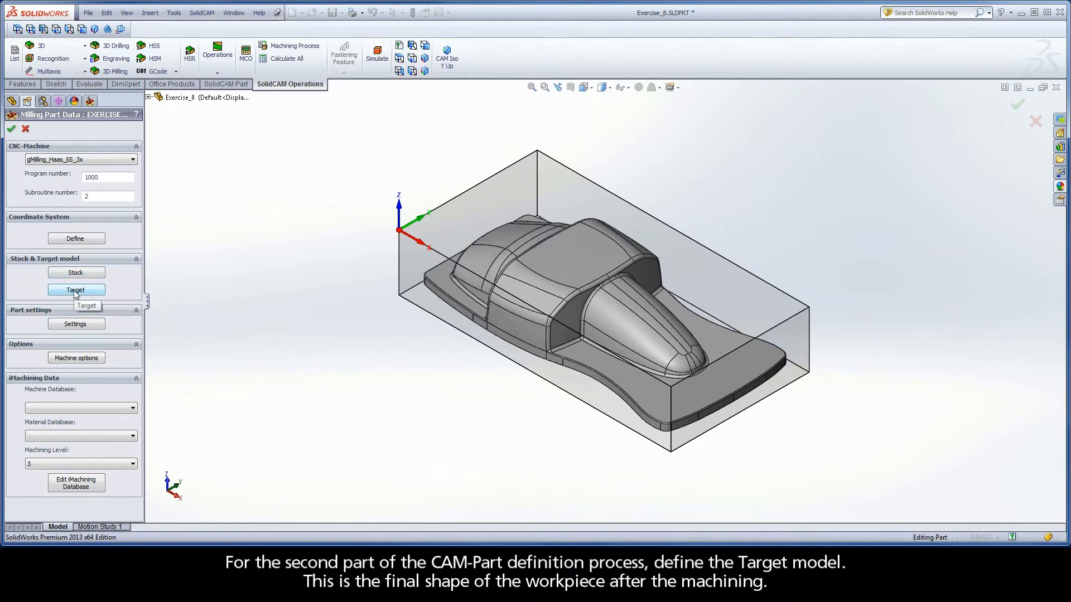
Begin the Target model definition from Stock & Target model in Milling Part Data
left_click(76, 290)
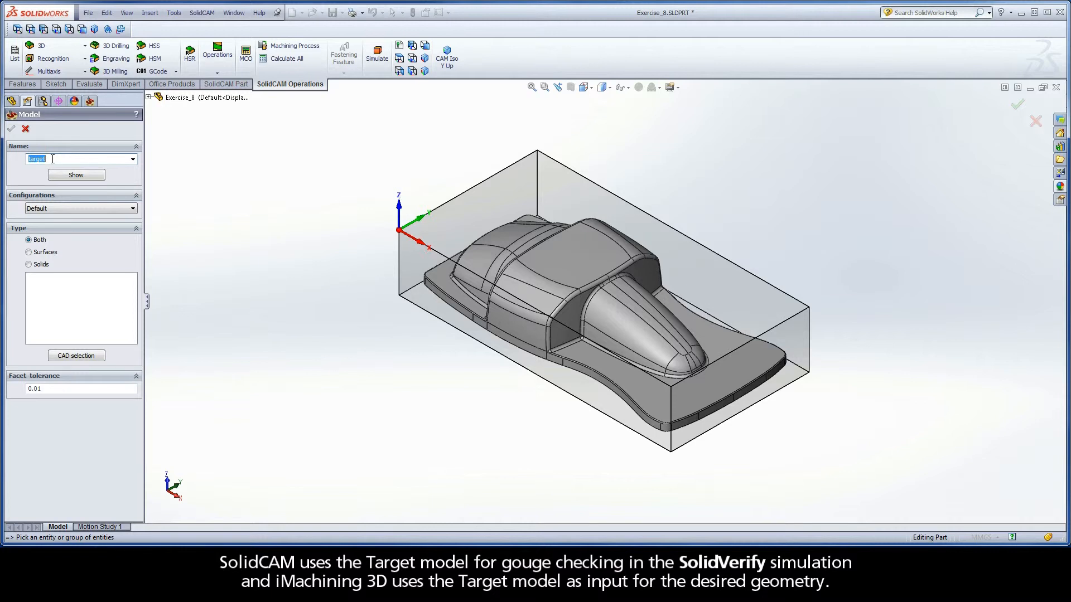
Pick the car body as target Solid 1 and set its facet tolerance to 0.01
left_click(512, 270)
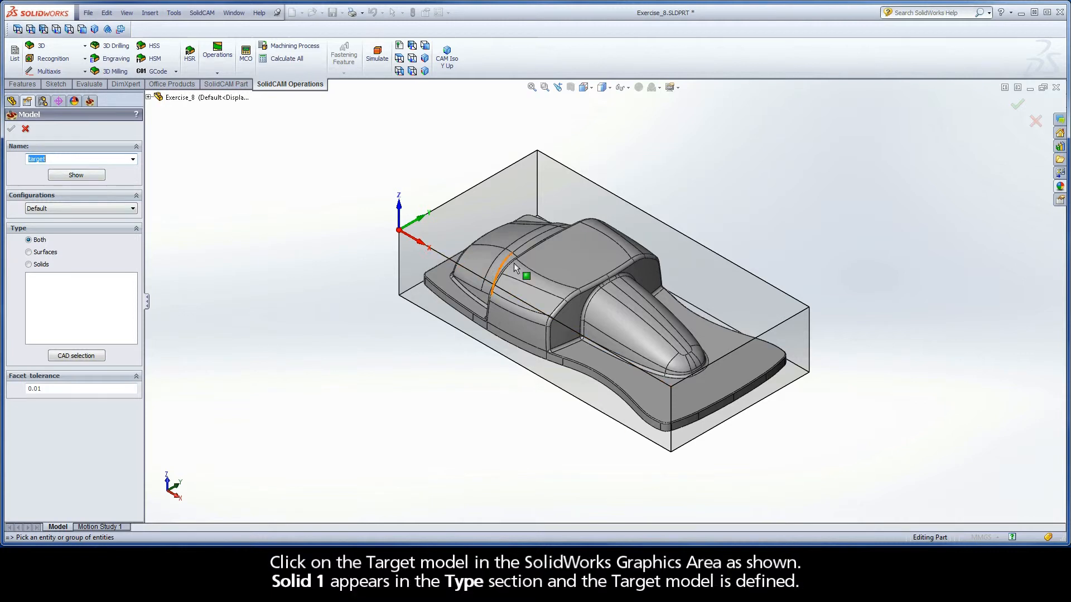
left_click(525, 276)
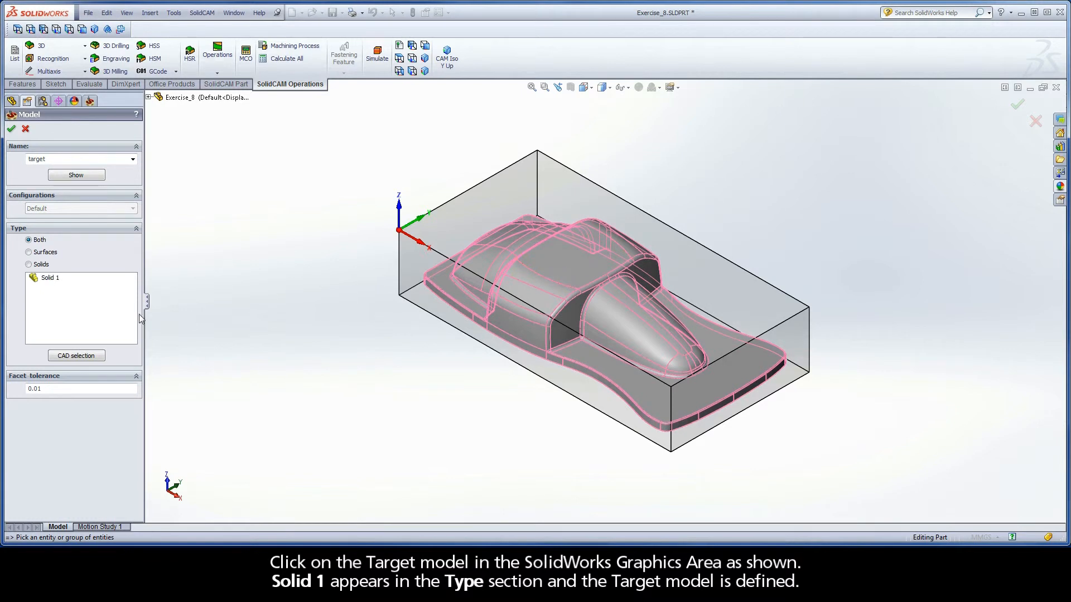
mouse_move(60, 282)
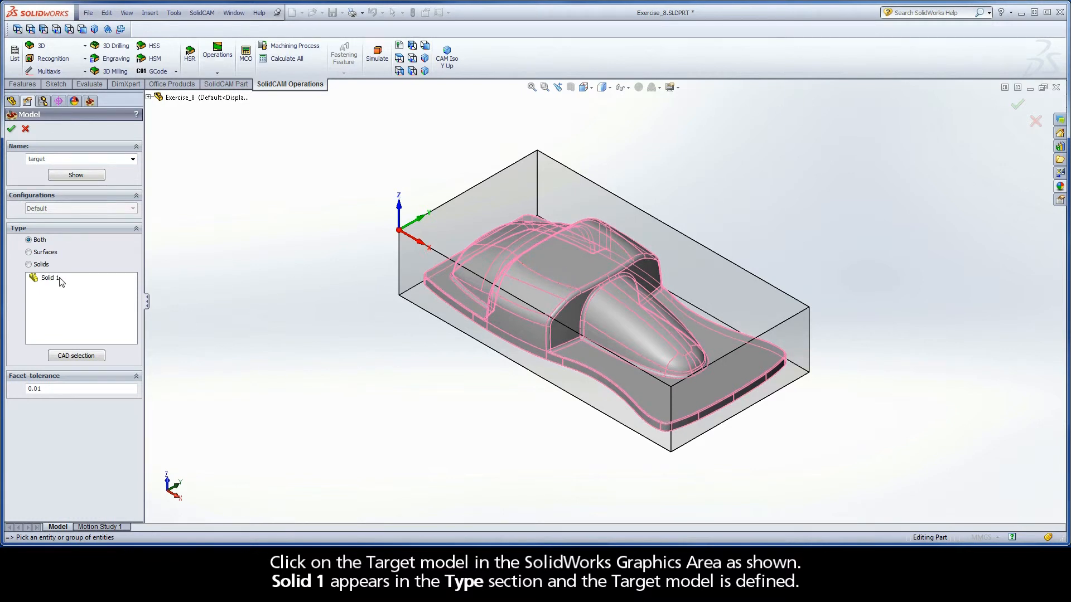
left_click(580, 273)
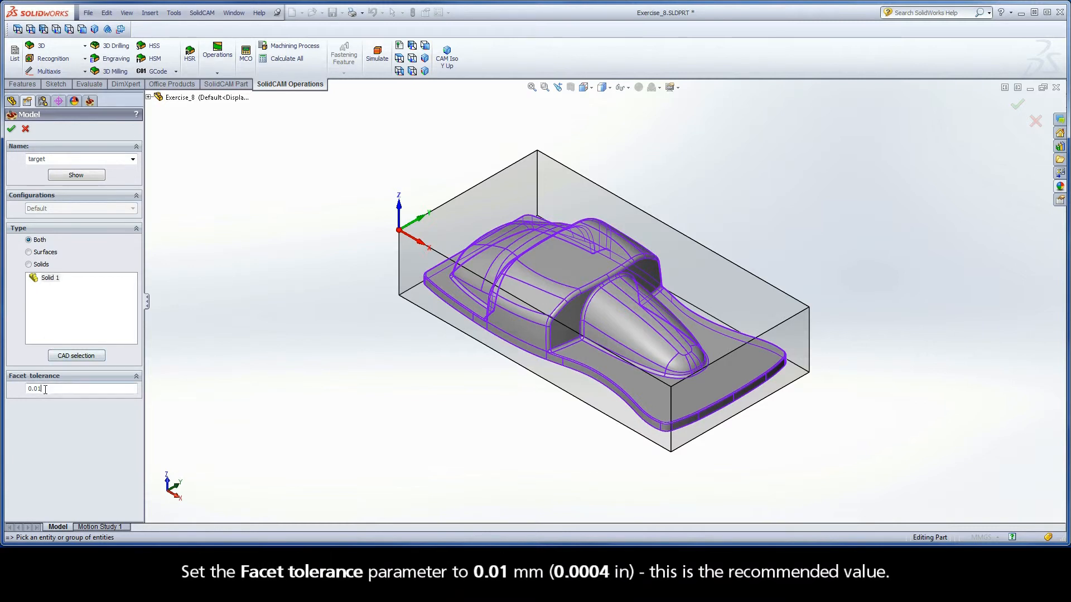
triple_click(34, 388)
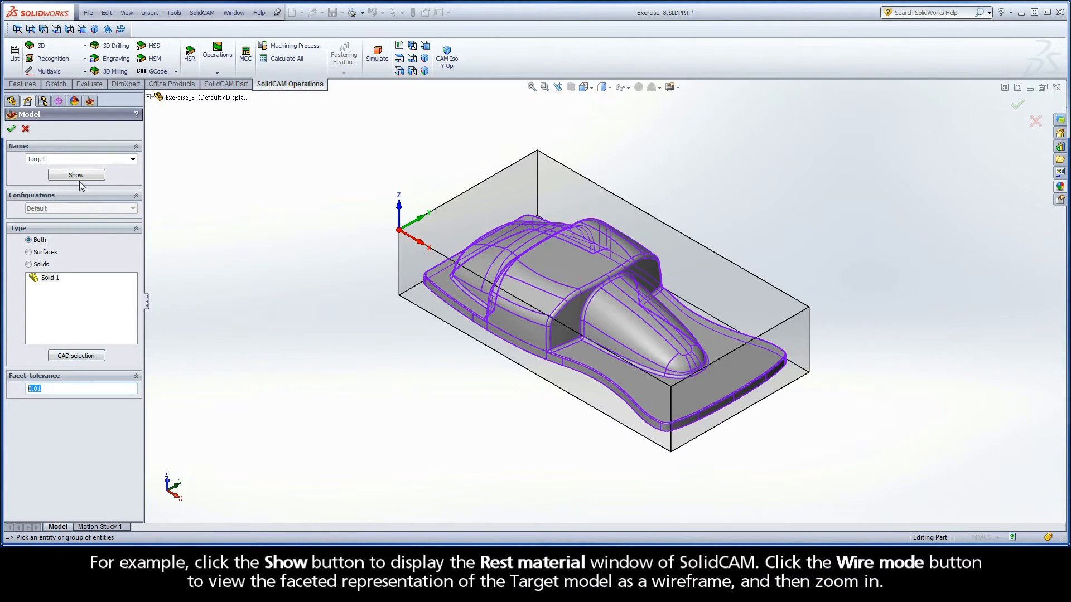
Preview the faceted target model in wireframe, then shaded, zoomed in and panned across the car body
left_click(76, 175)
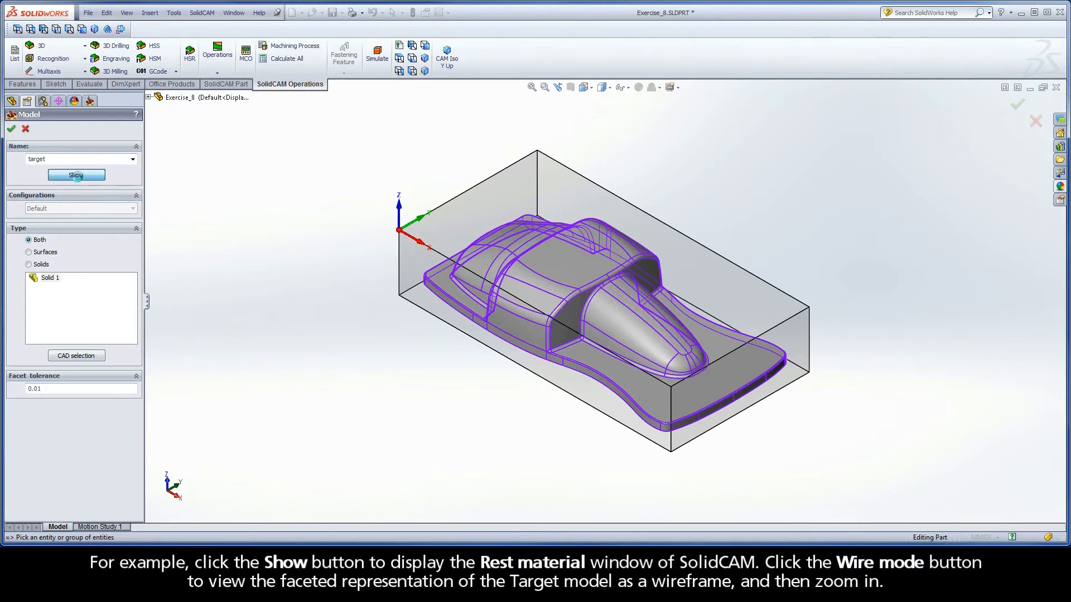
left_click(76, 175)
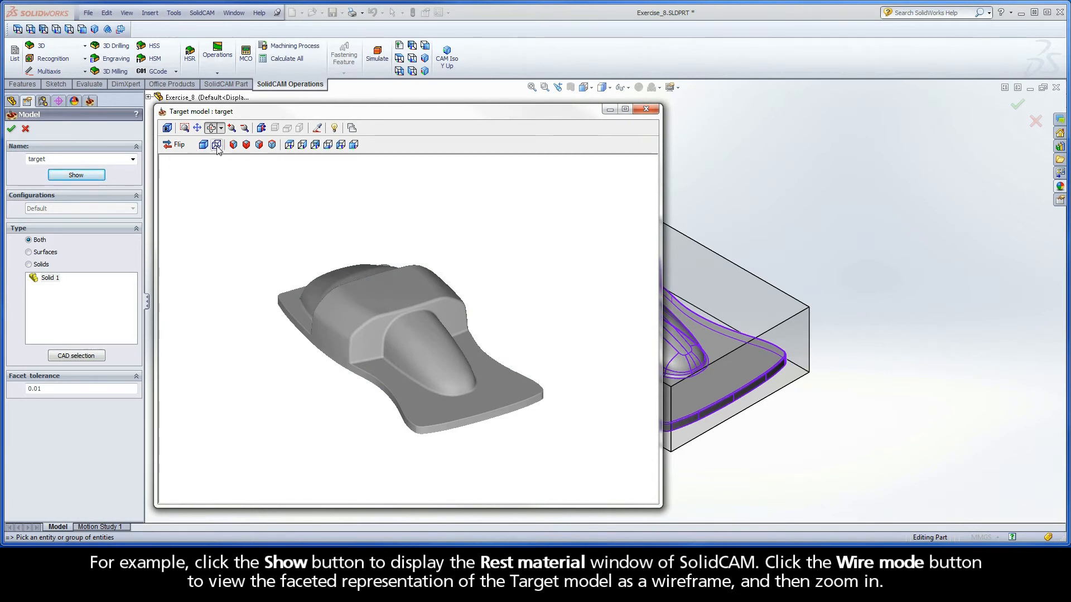
left_click(216, 144)
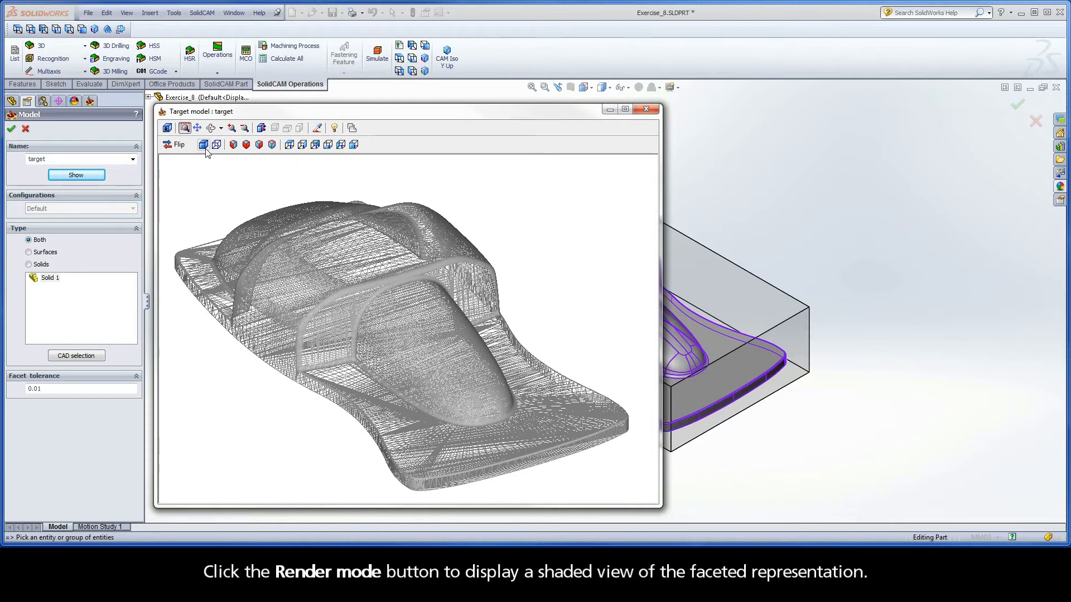
left_click(203, 143)
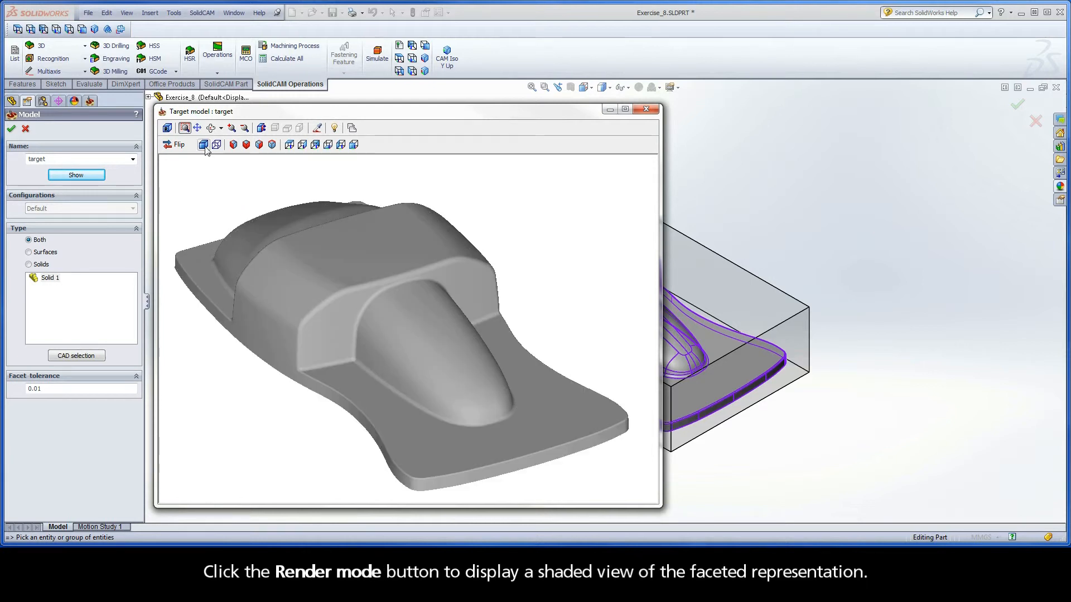
left_click(203, 144)
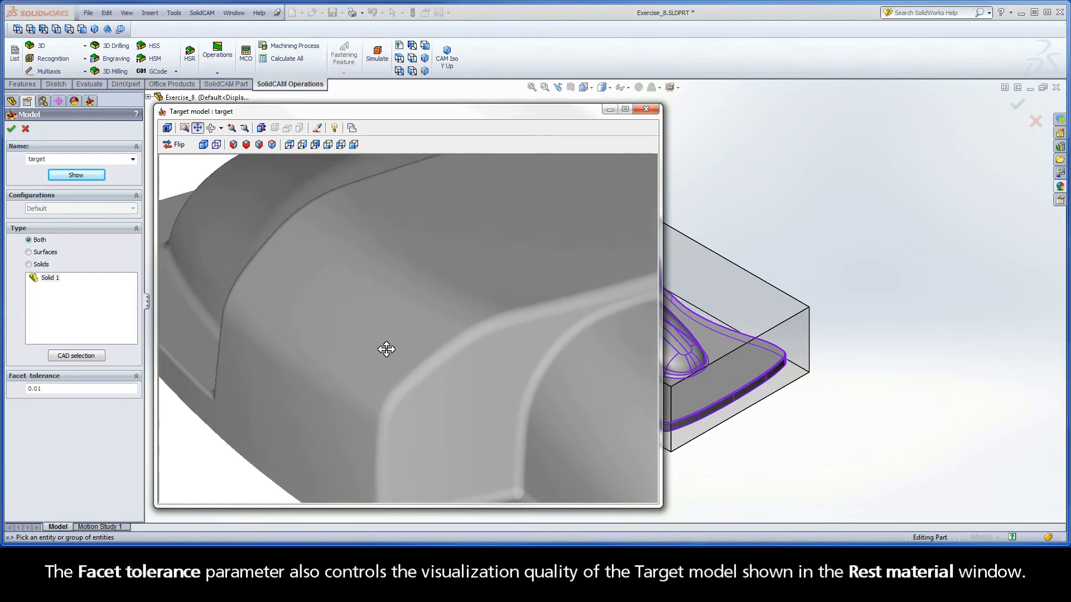
left_click_drag(386, 350, 573, 233)
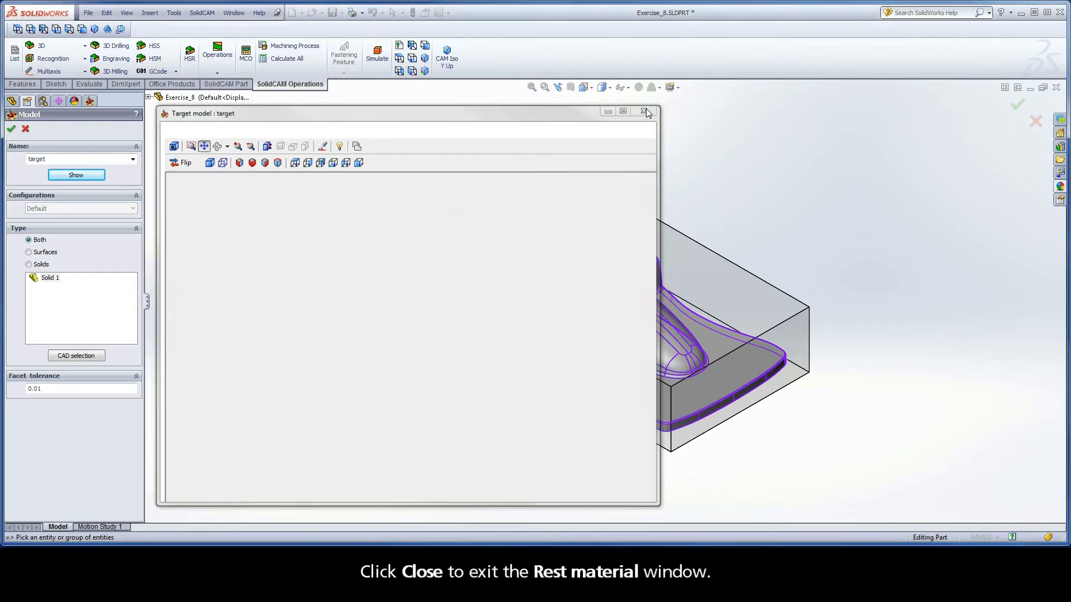
Close the target preview and confirm the car body as the target model
left_click(643, 111)
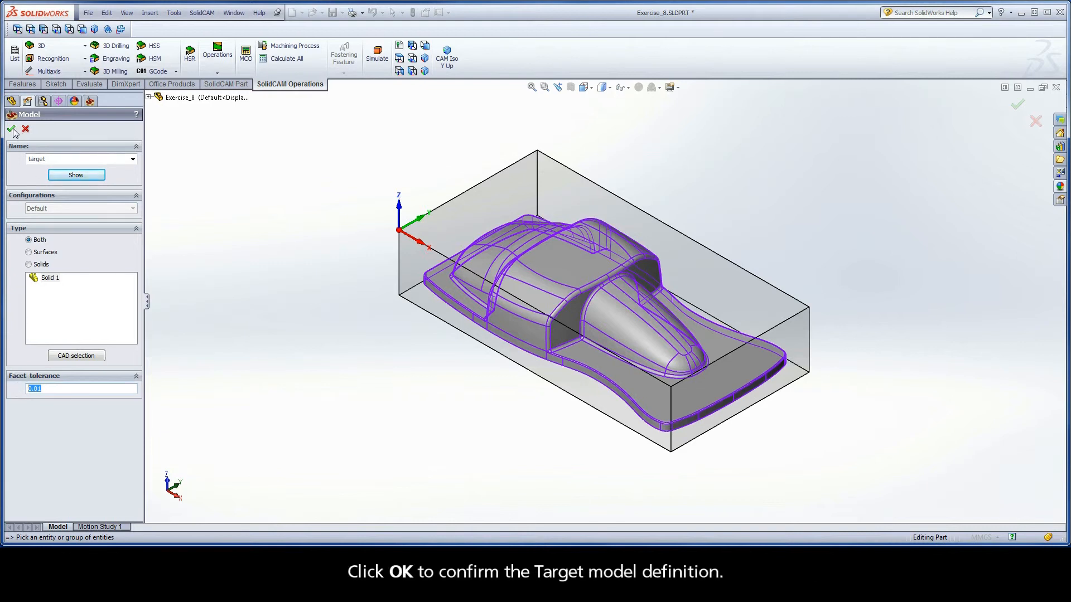
left_click(12, 129)
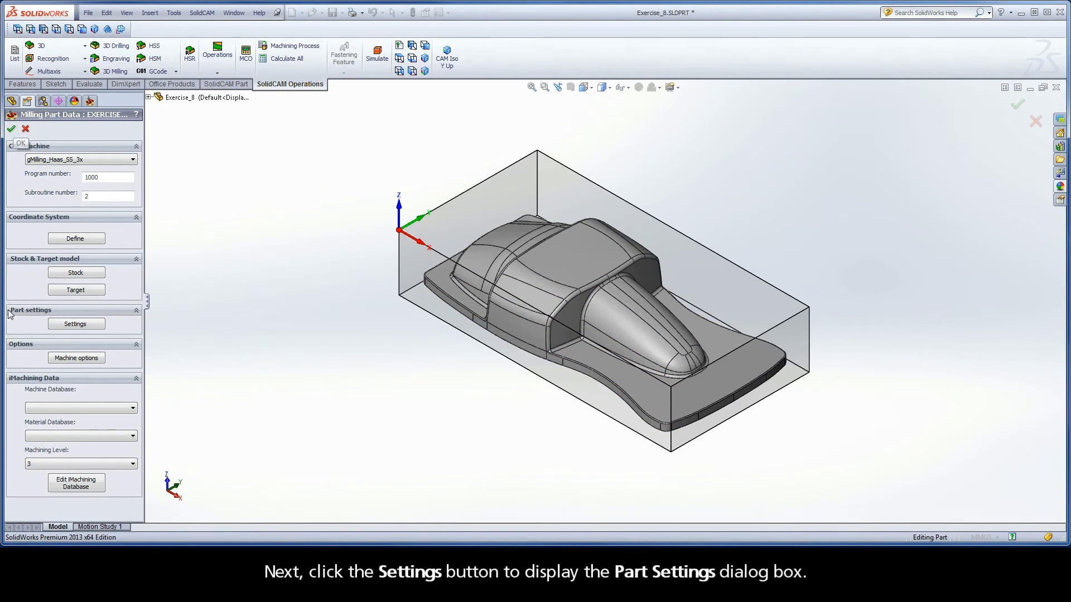
Set the Rest Material calculation tool facet tolerance to 0.01 in Part Settings and apply
left_click(76, 324)
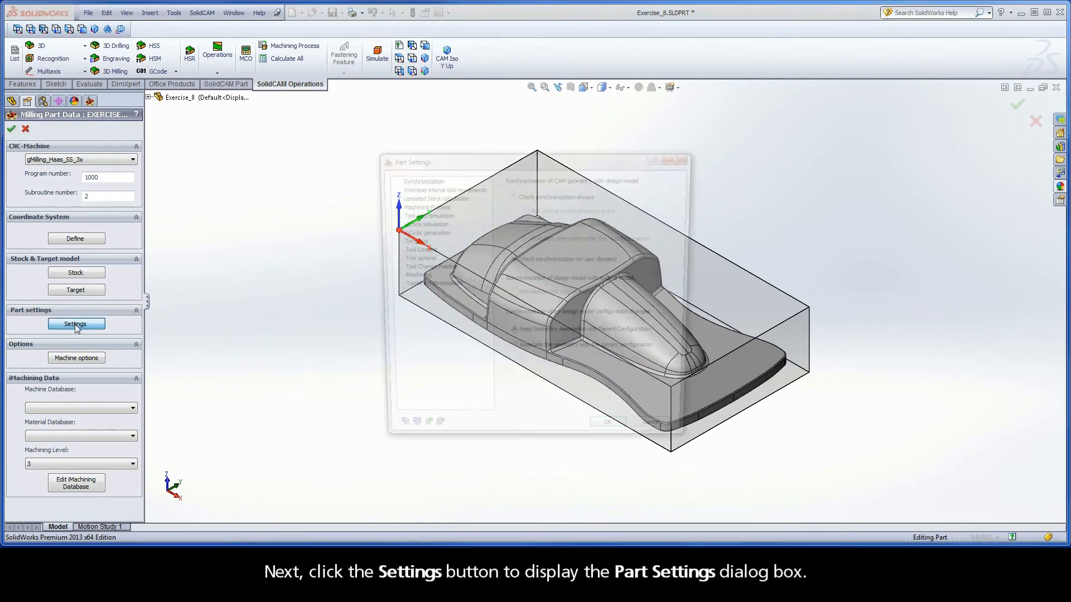
left_click(75, 323)
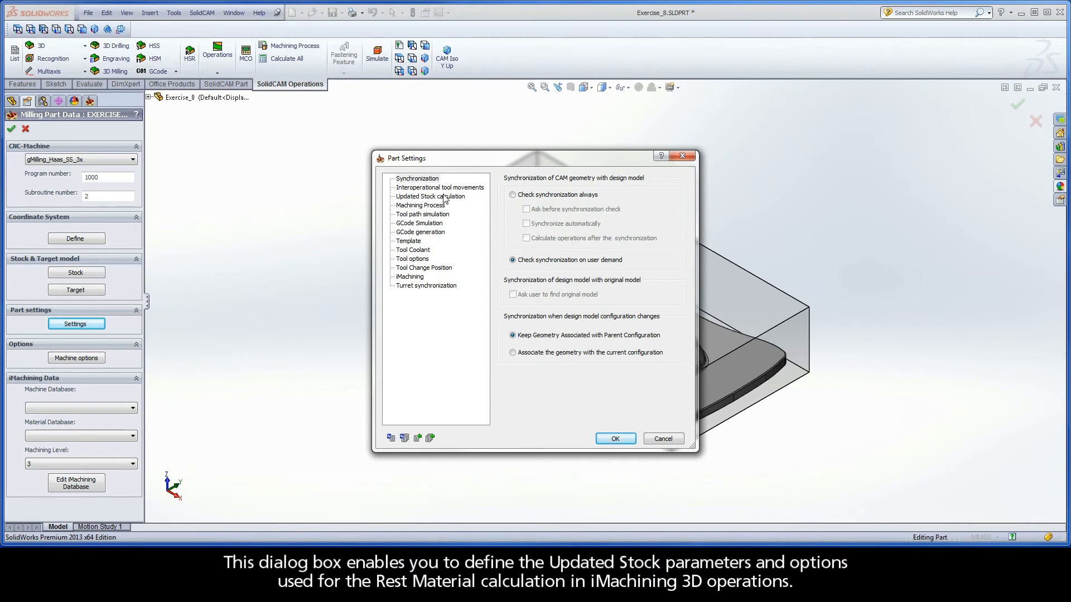
left_click(431, 196)
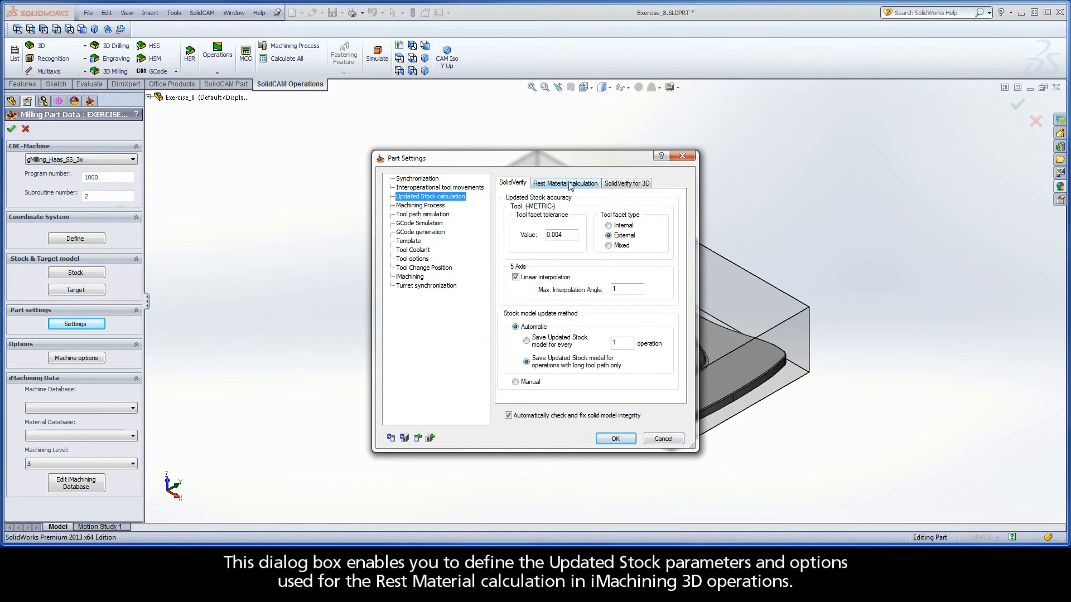
left_click(564, 183)
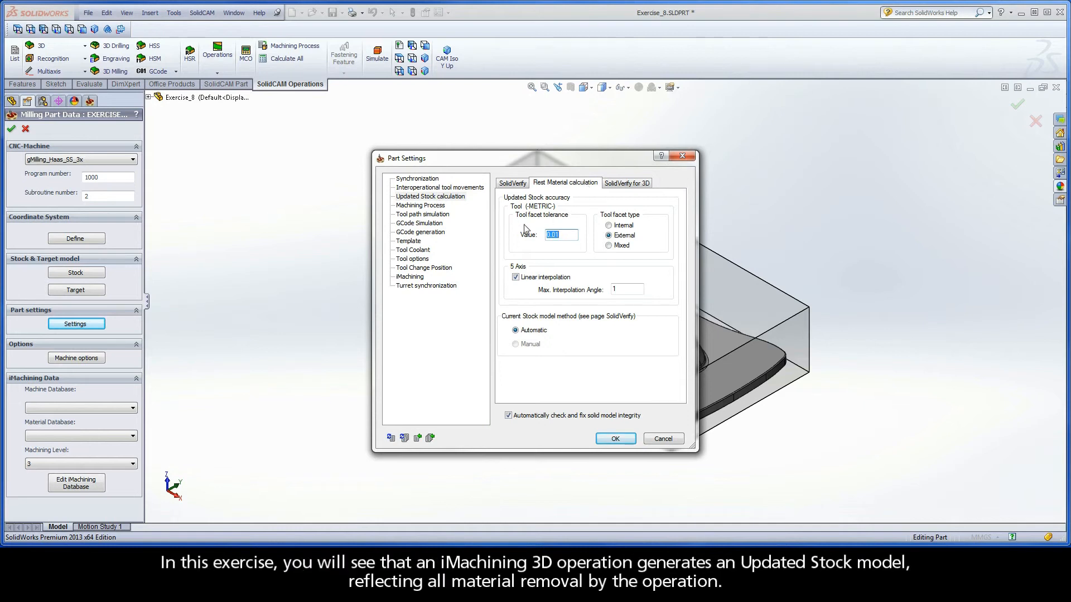
mouse_move(518, 225)
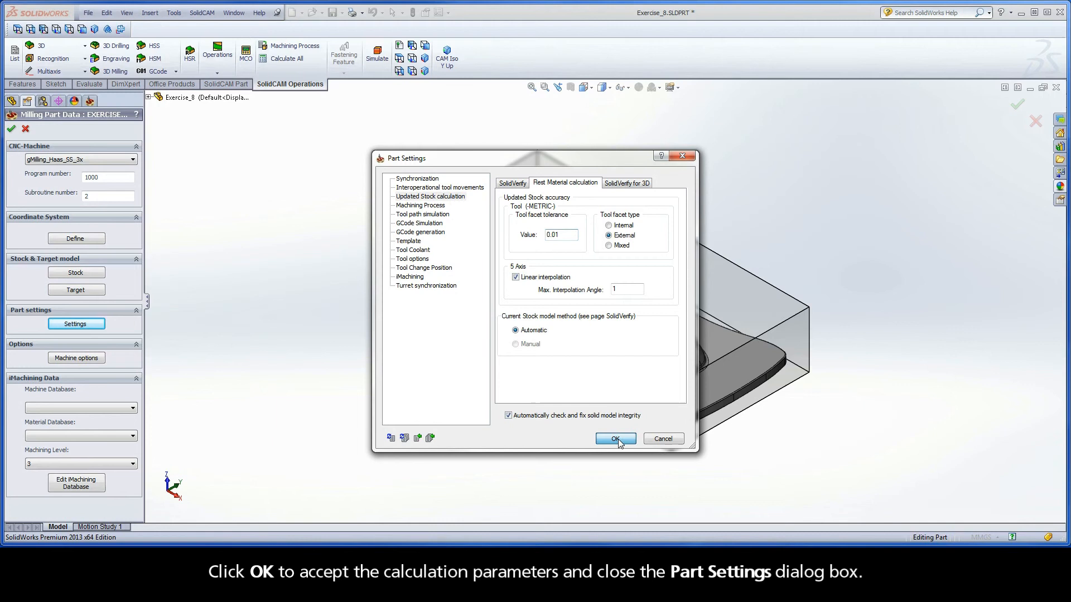
left_click(613, 438)
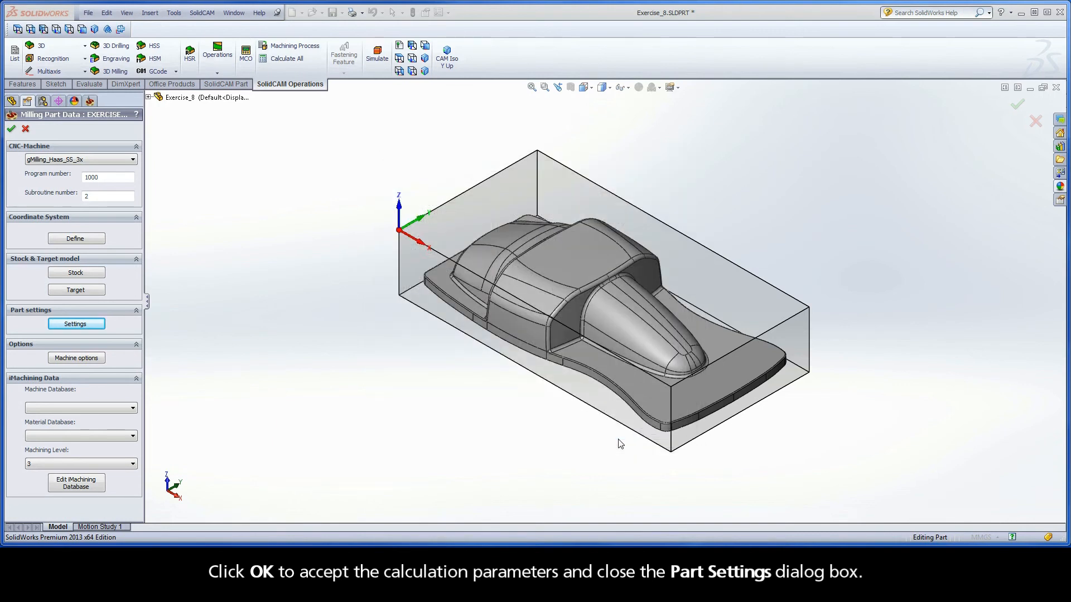
mouse_move(272, 475)
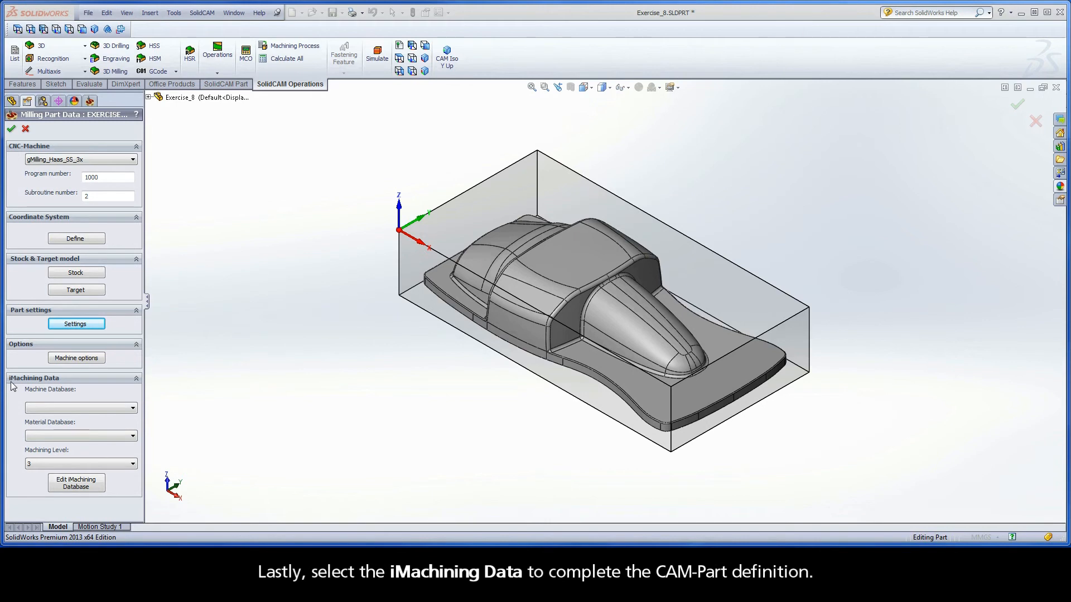
mouse_move(57, 388)
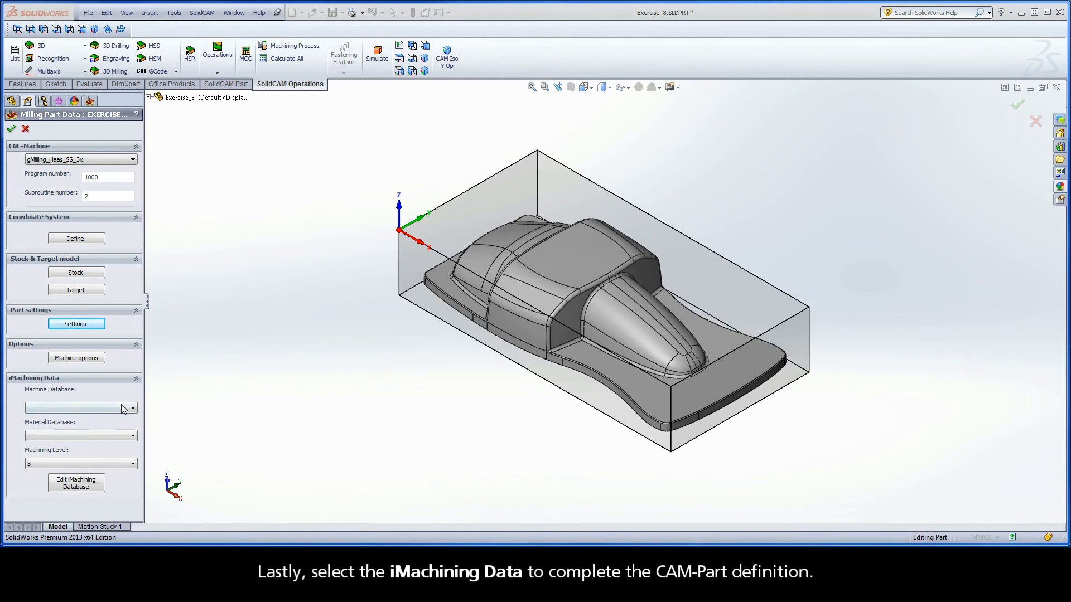
Select Haas_SS_New as iMachining machine database and Aluminum_100BHN_60HRB as material database
left_click(132, 409)
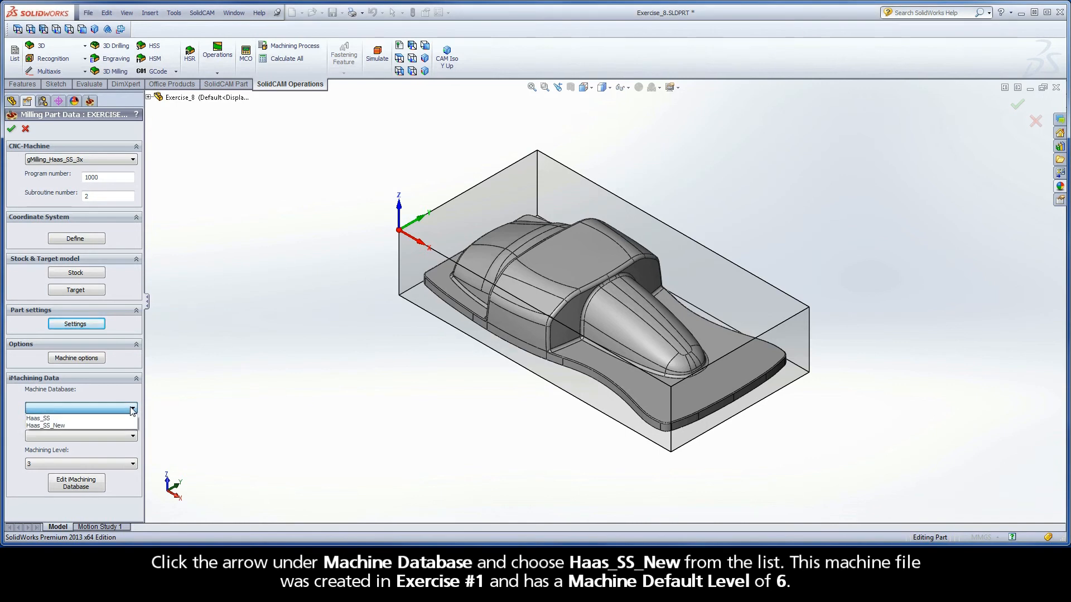
left_click(46, 425)
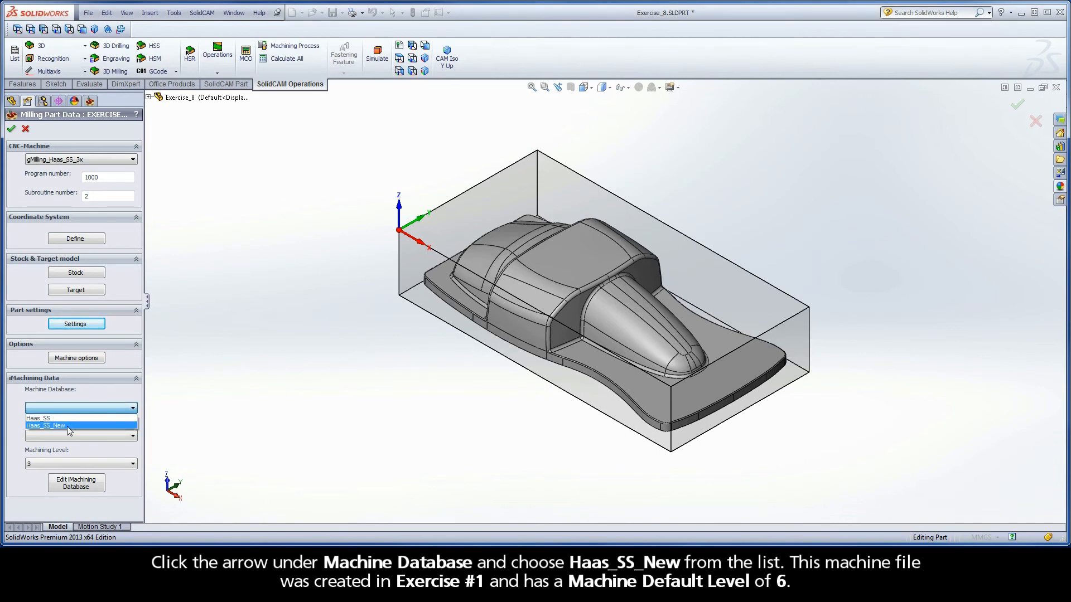
left_click(45, 425)
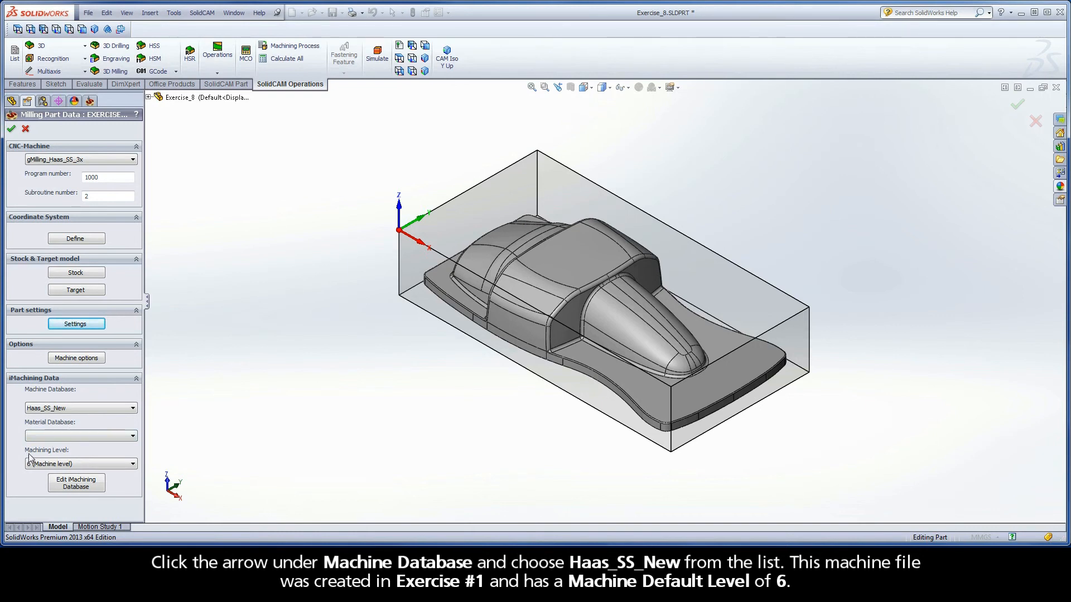
left_click(80, 464)
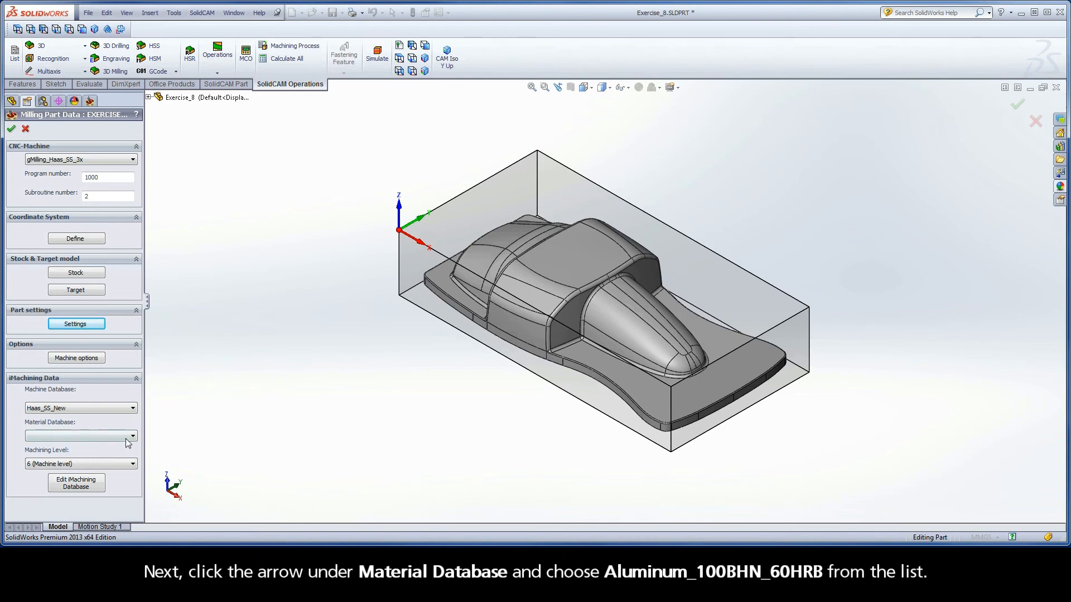
left_click(132, 437)
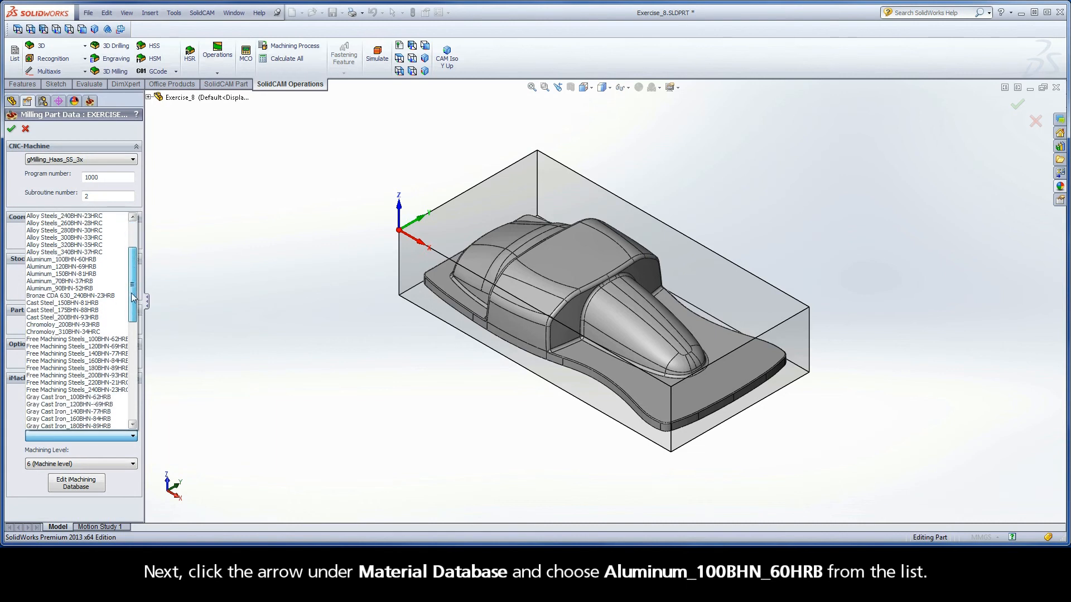
left_click(62, 244)
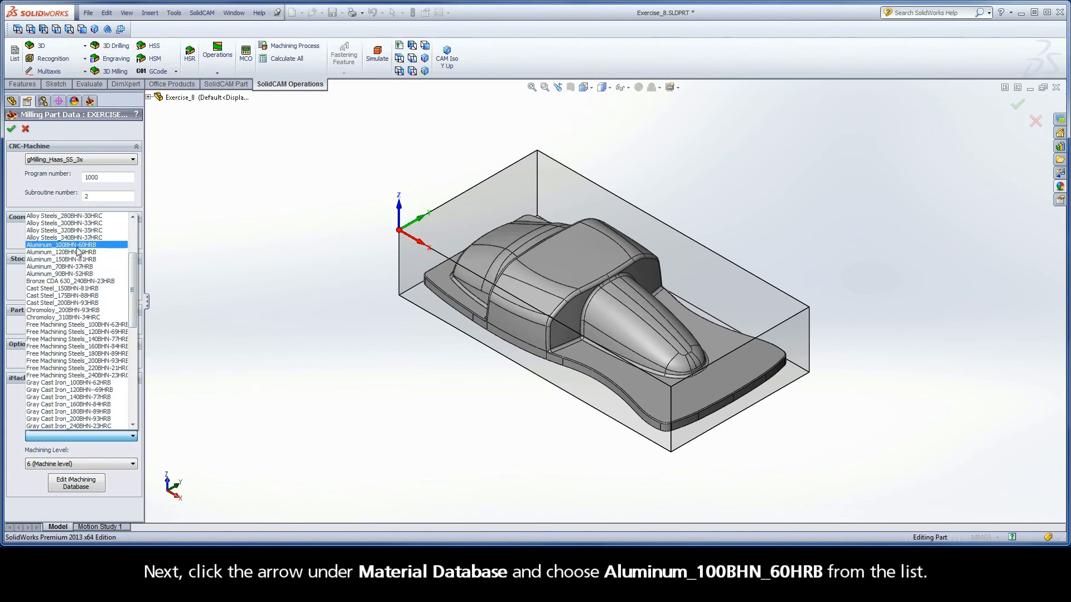
left_click(61, 246)
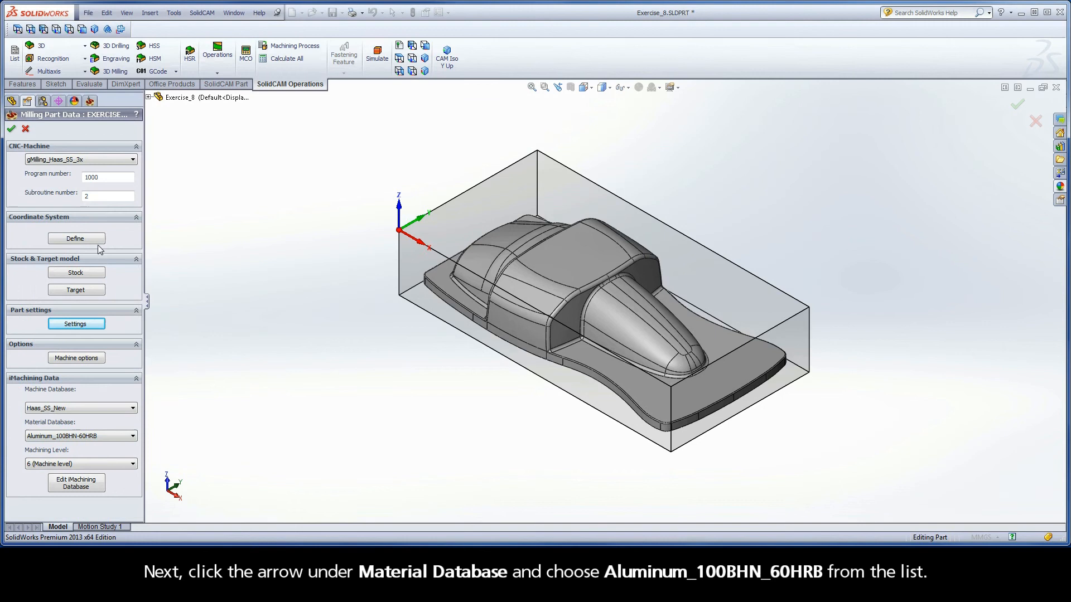